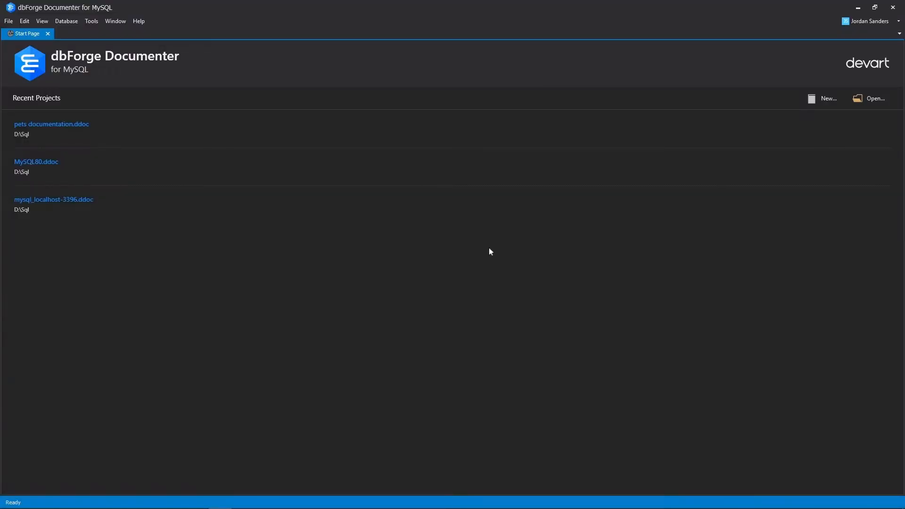
Create a new documentation project documenting the Development-connection server
{"action": "left_click", "coordinate": [829, 98]}
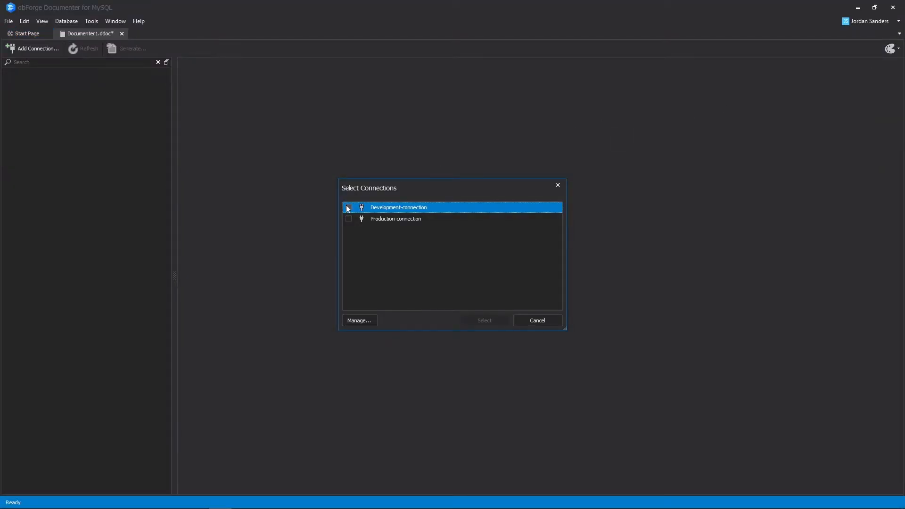
{"action": "left_click", "coordinate": [484, 321]}
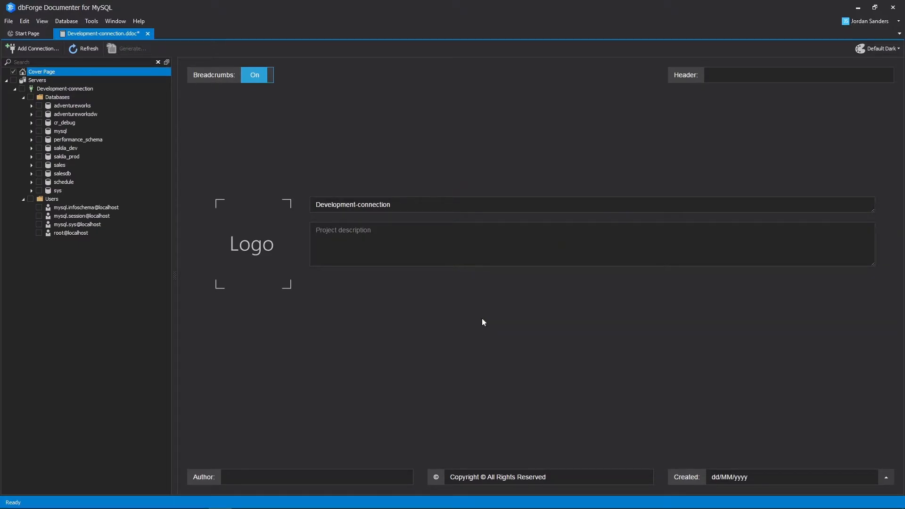
Fill the cover page with dbForge Team author, yyyy/MM/dd creation date and AW DW description
{"action": "type", "text": "db"}
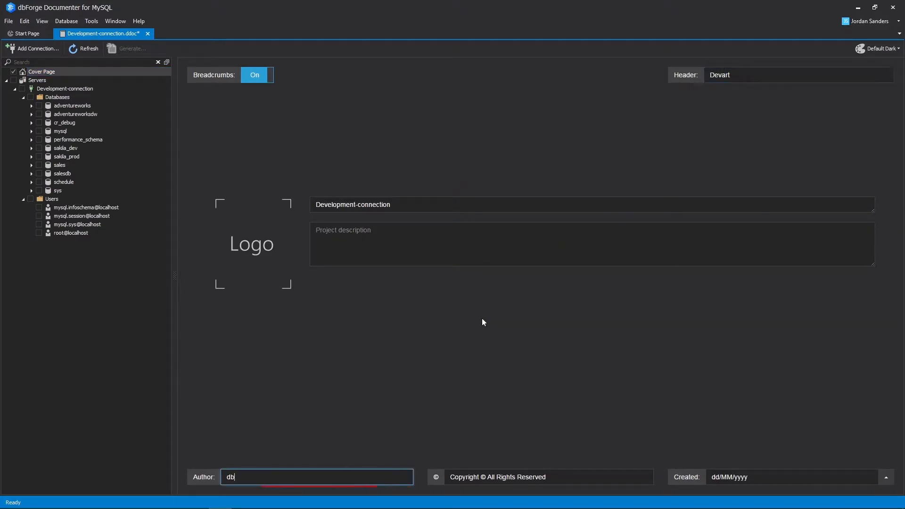
{"action": "left_click", "coordinate": [886, 476]}
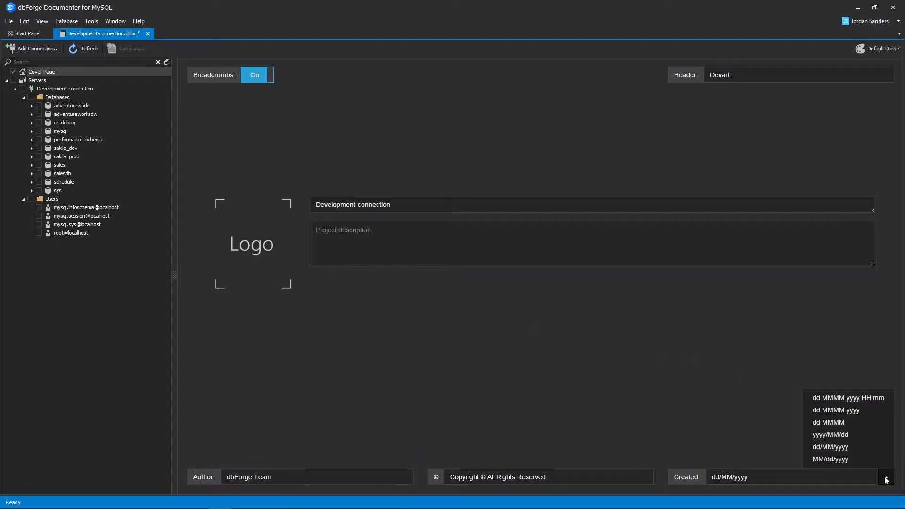
{"action": "left_click", "coordinate": [831, 435]}
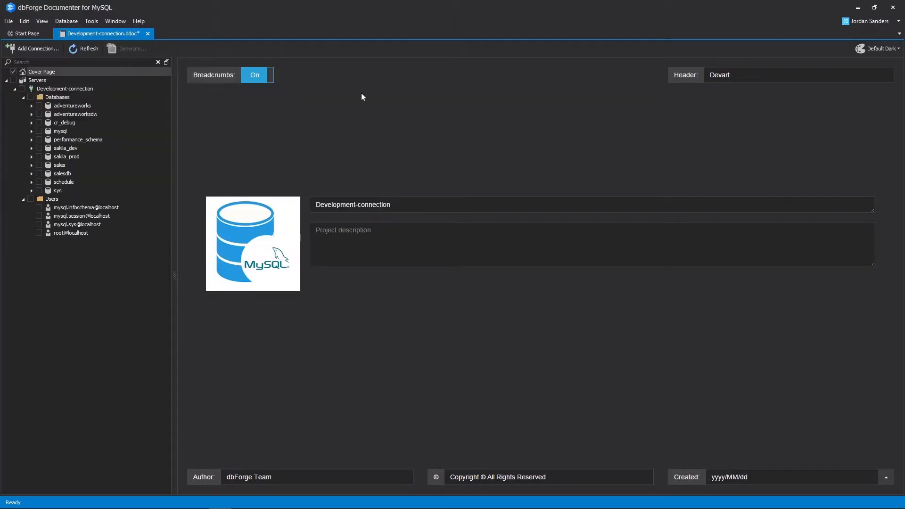
{"action": "type", "text": "AW DW 201"}
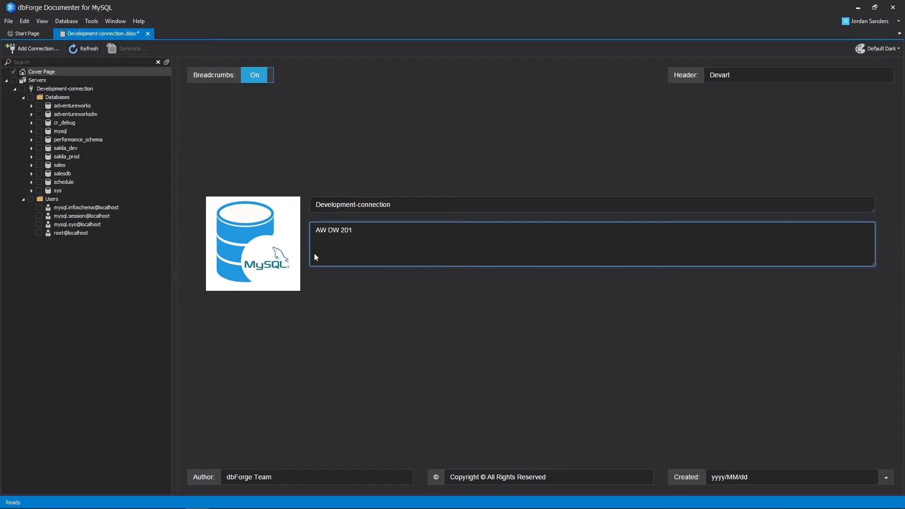
{"action": "left_click", "coordinate": [75, 113]}
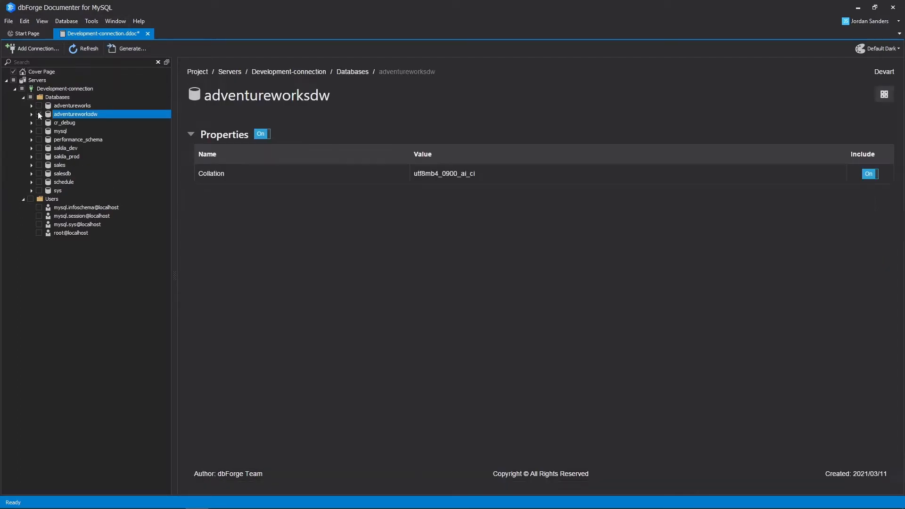
Include adventureworksdw and save dimcurrency's description 'Currency table. Adventureworks Datawarehouse'
{"action": "left_click", "coordinate": [32, 113]}
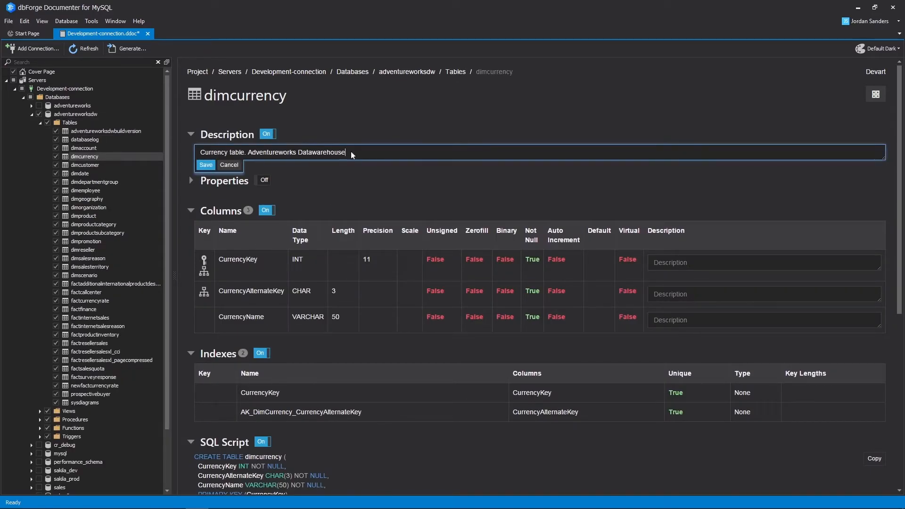
{"action": "left_click", "coordinate": [206, 164]}
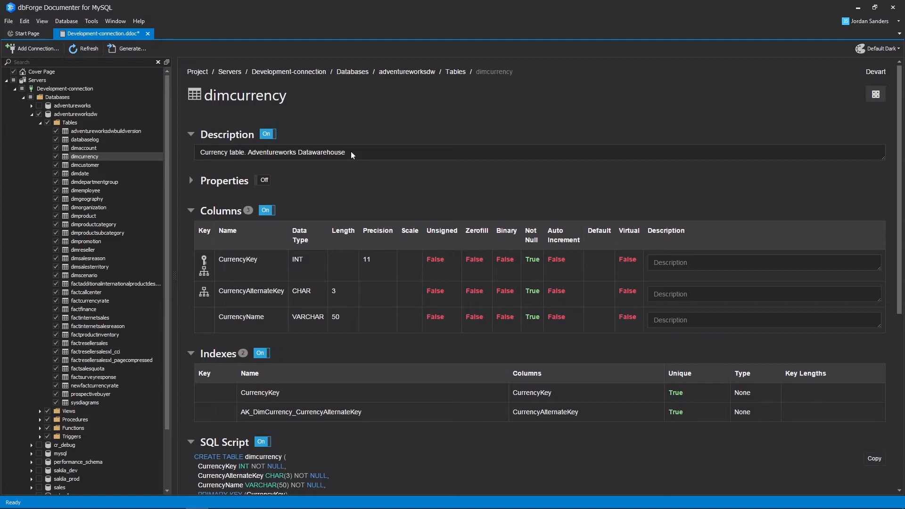
{"action": "left_click", "coordinate": [132, 48]}
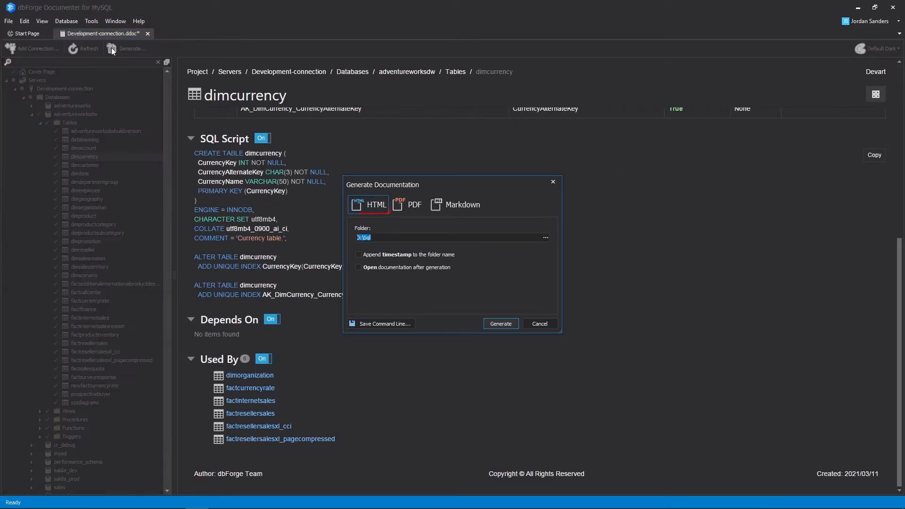
Generate HTML documentation into D:\Sql without a timestamp, opening it afterwards
{"action": "left_click", "coordinate": [407, 204]}
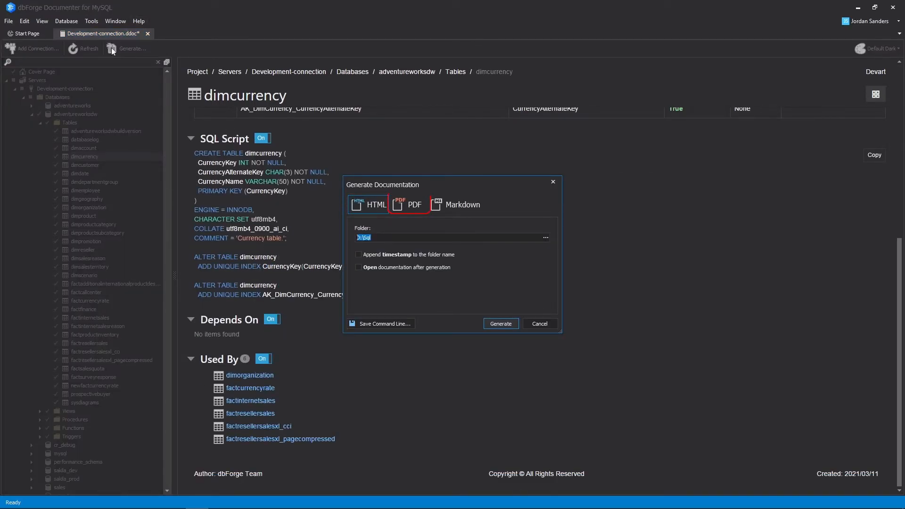
{"action": "left_click", "coordinate": [358, 255]}
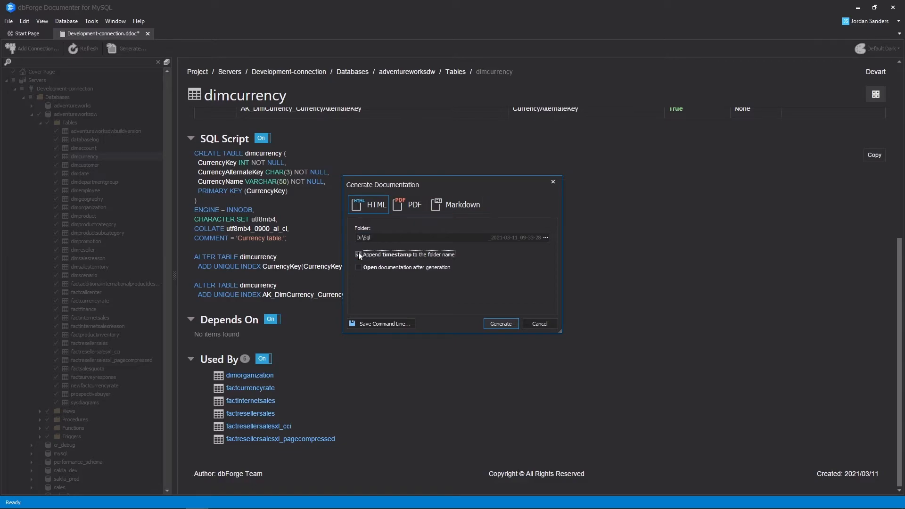
{"action": "left_click", "coordinate": [359, 254]}
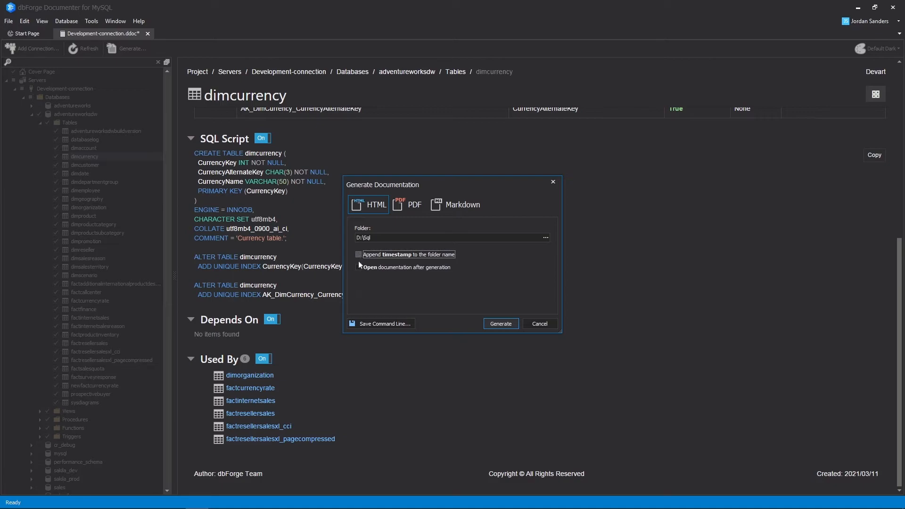
{"action": "left_click", "coordinate": [500, 323]}
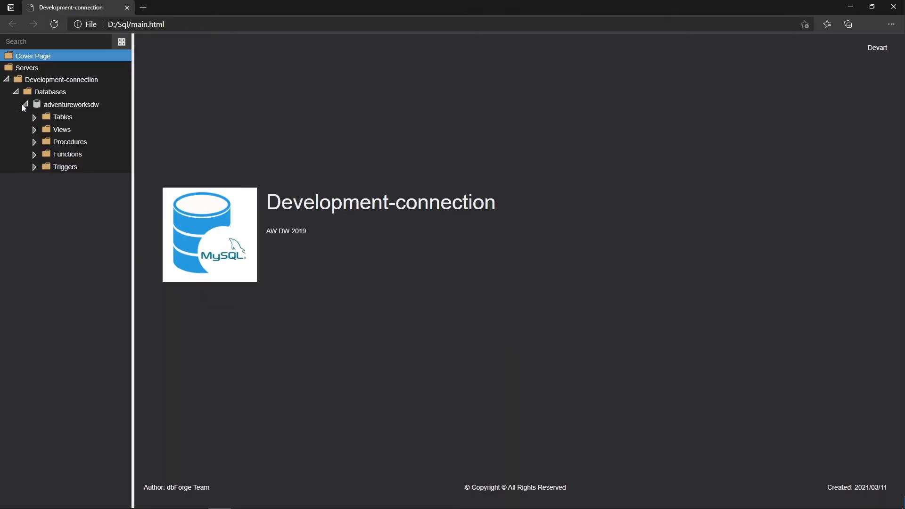
Navigate to the adventureworksdw dimcurrency table page in the browser documentation
{"action": "left_click", "coordinate": [34, 116]}
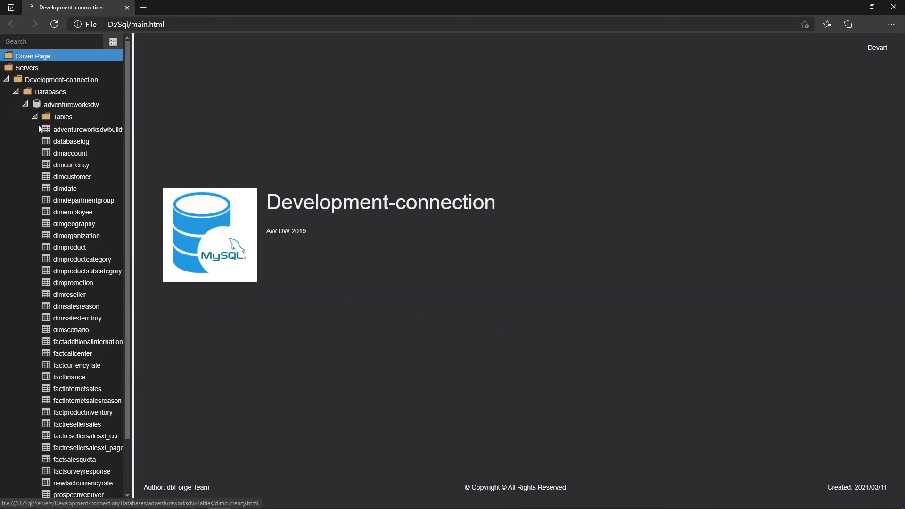
{"action": "left_click", "coordinate": [70, 165]}
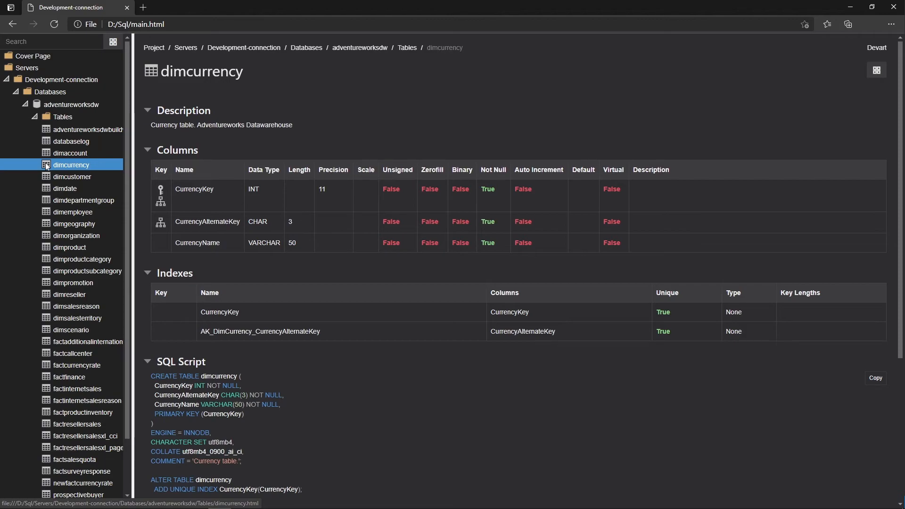